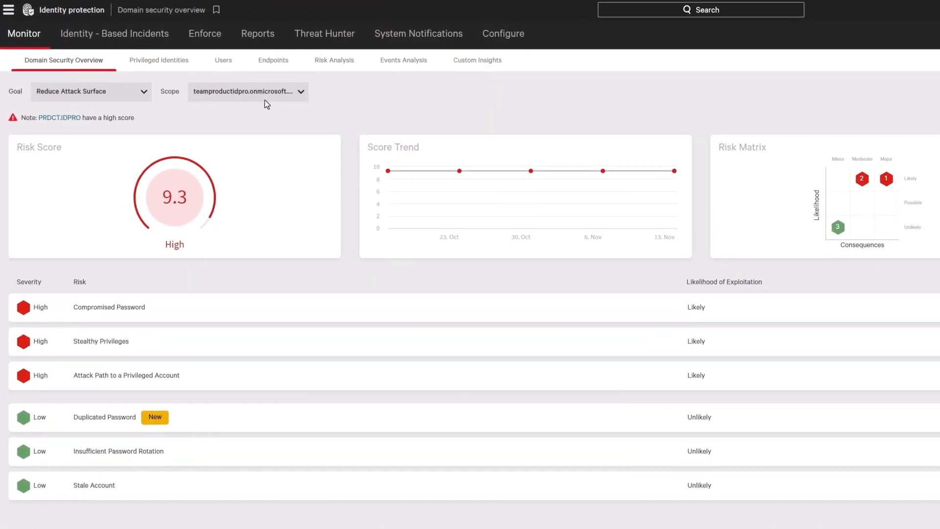
# - Navigate from the domain security overview to Enforce > Policy Rules and start adding a rule
pyautogui.click(247, 91)
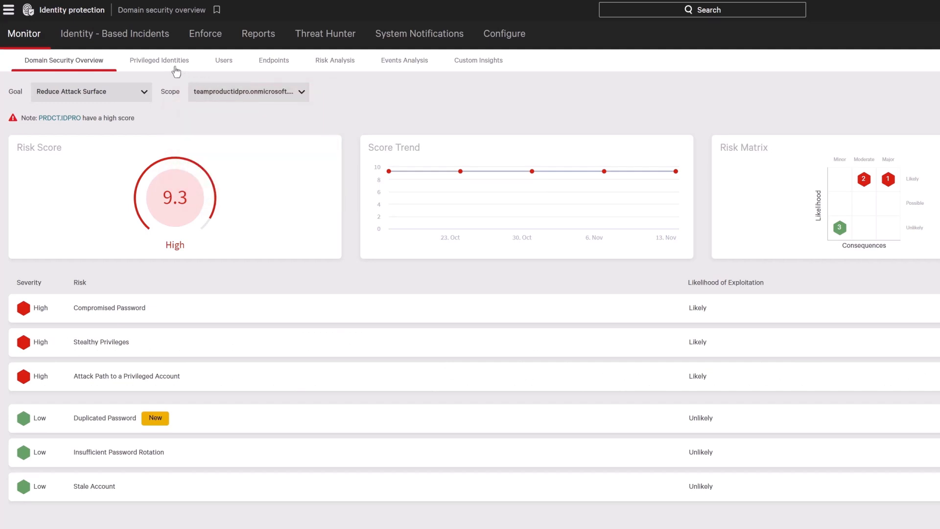
pyautogui.click(159, 60)
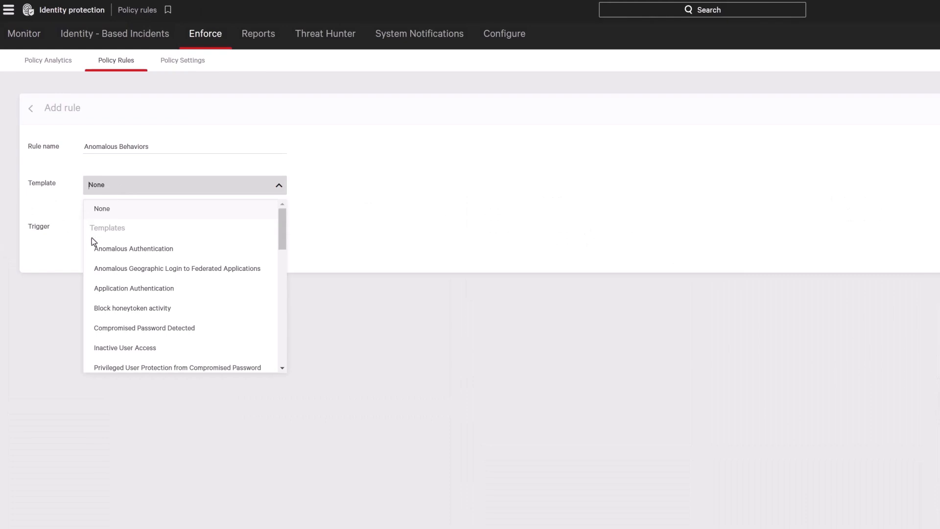
# - Name the rule 'Azure Compromise Unusual Geolocation' with a Detection trigger, Apply SSO Policy action and 'Access from unusual geolocation' condition
pyautogui.click(134, 248)
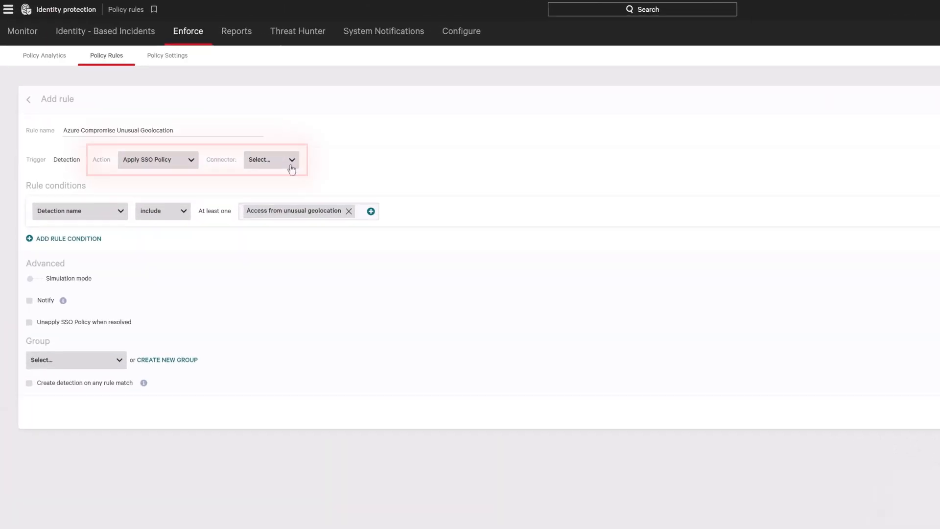
# - Set the rule's connector to Azure, then move to the unusual geolocation detection's status
pyautogui.click(269, 158)
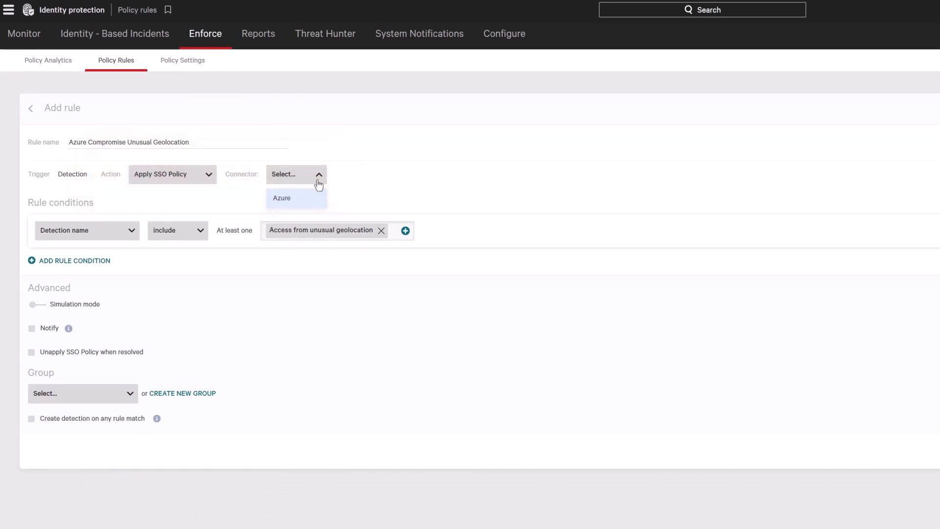
pyautogui.click(282, 198)
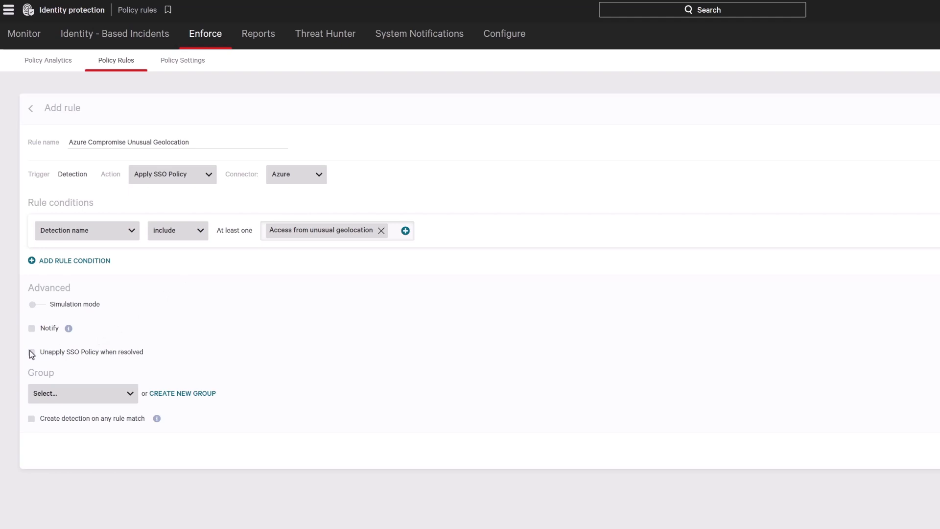
pyautogui.click(31, 351)
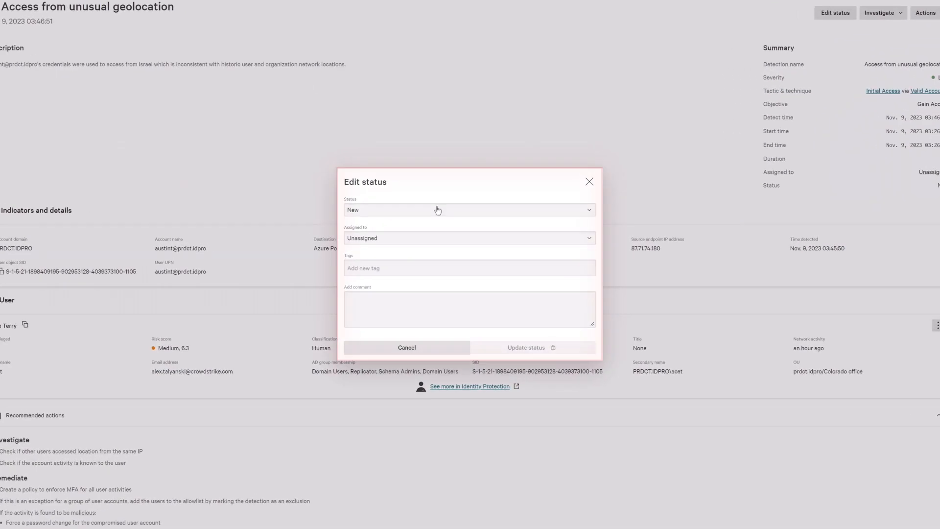
# - Set the detection status to Closed with comment 'Account activity confirmed by user' and update it
pyautogui.click(469, 209)
pyautogui.write('Account activity confirmed by user')
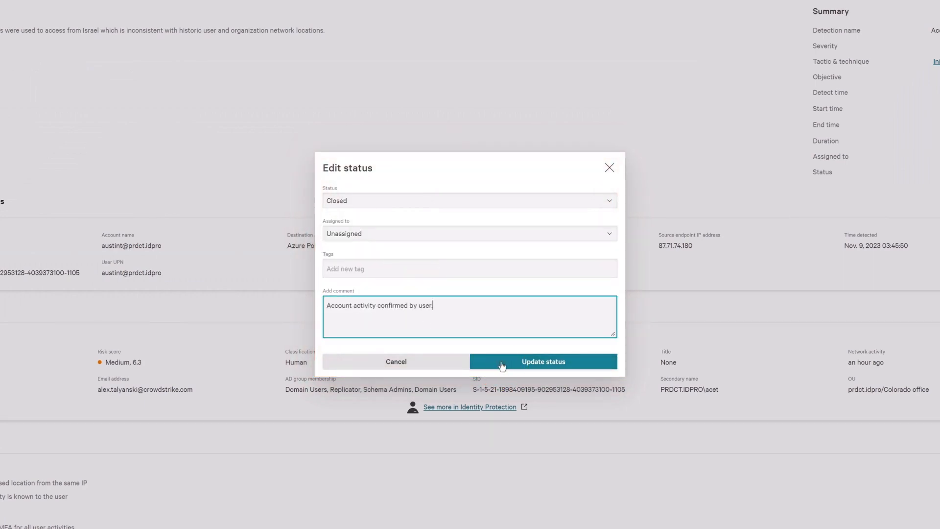
pyautogui.click(543, 362)
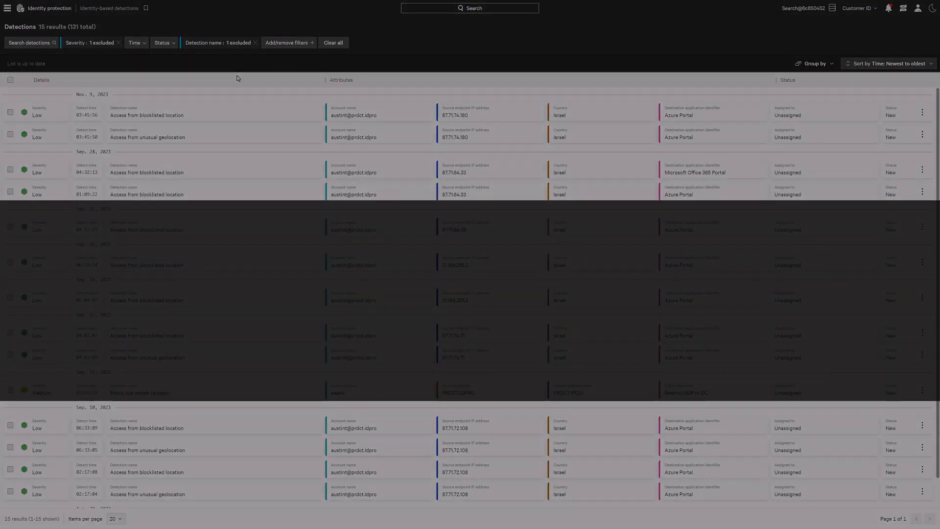